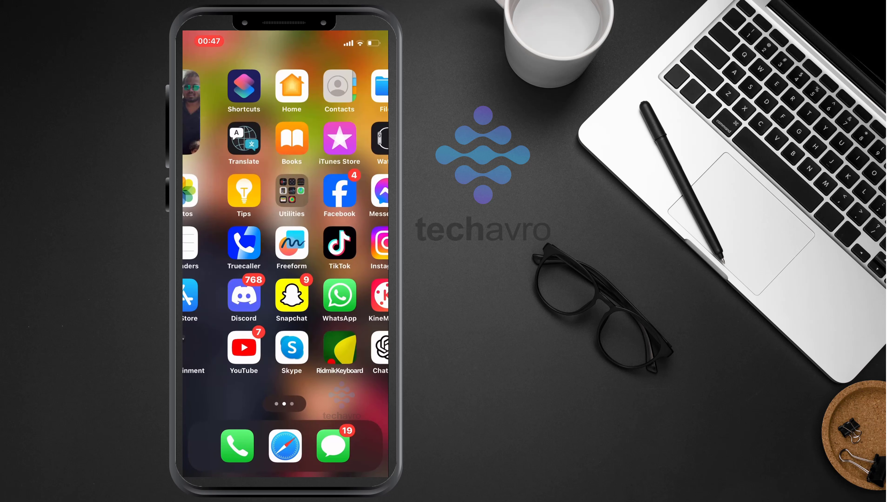
- Swipe the home screen to the app page holding the Discord icon
{"action": "scroll", "scroll_direction": "right", "scroll_amount": 3}
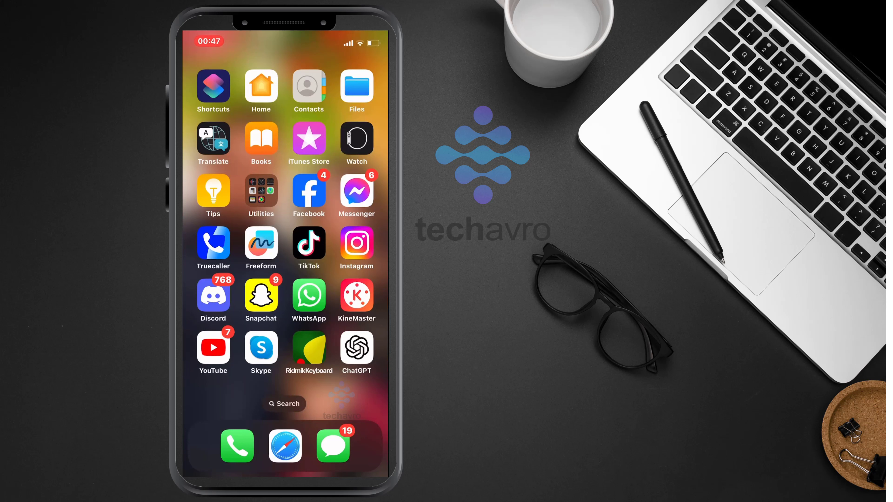
- Launch Discord and authorize the Hydra bot into the server with its listed permissions
{"action": "left_click", "coordinate": [213, 295]}
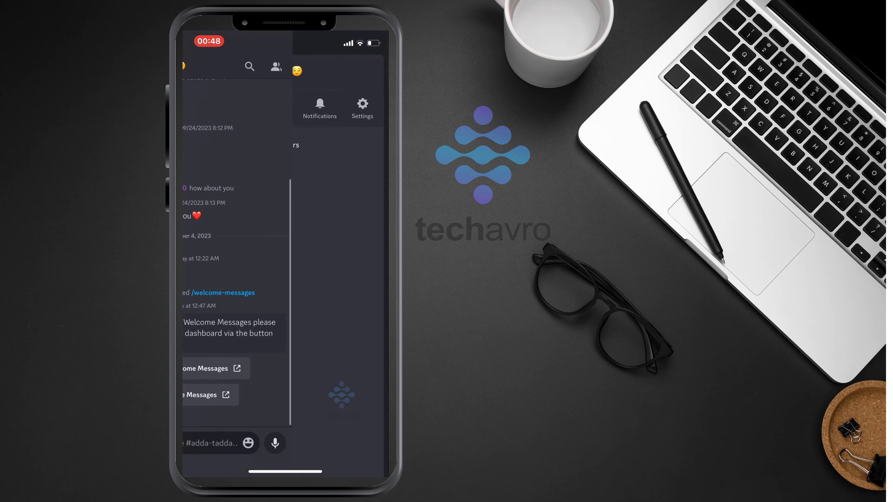
{"action": "left_click", "coordinate": [275, 66]}
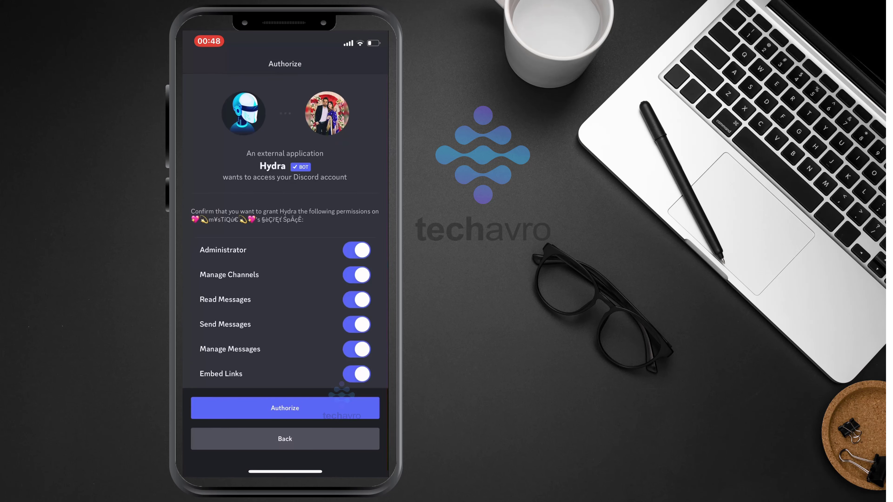
{"action": "left_click", "coordinate": [284, 408]}
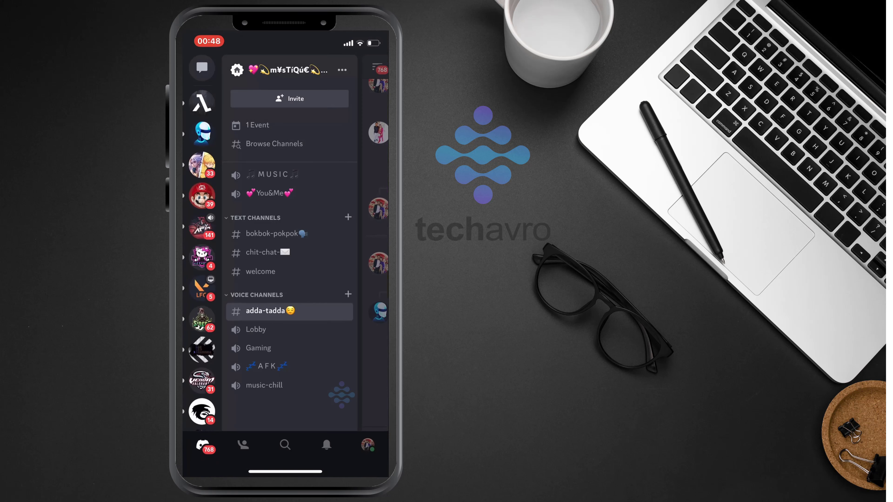
- Show the #welcome channel's member list, where Hydra now appears among the online bots
{"action": "left_click", "coordinate": [260, 271]}
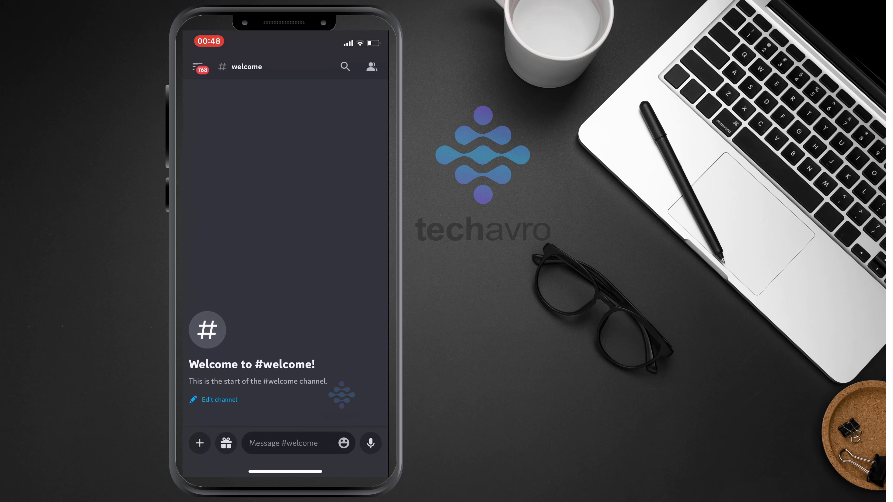
{"action": "left_click", "coordinate": [370, 66]}
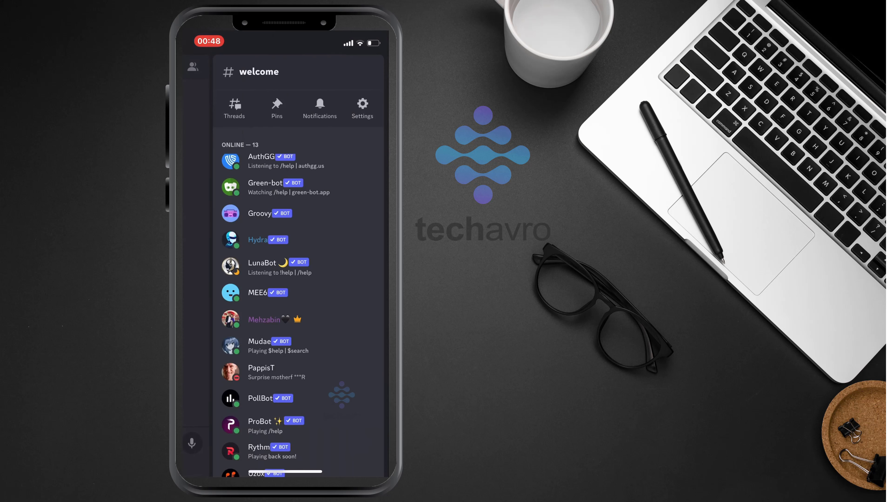
{"action": "left_click", "coordinate": [257, 239]}
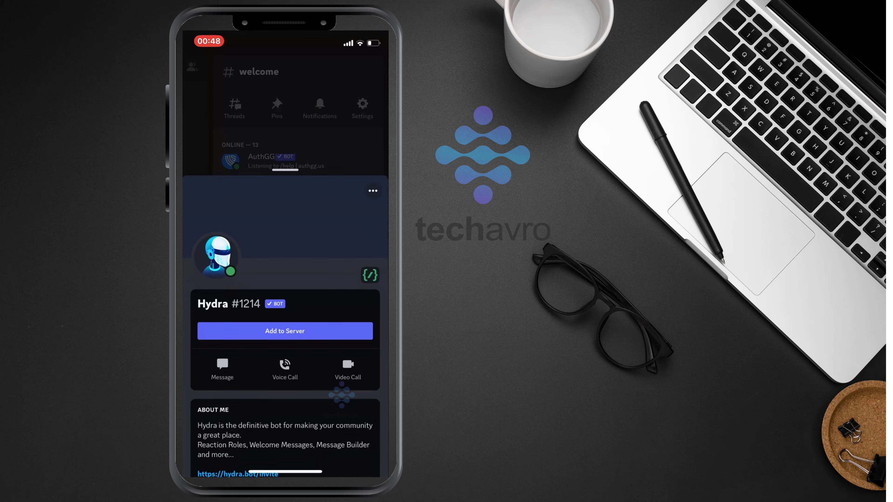
{"action": "scroll", "scroll_direction": "down", "scroll_amount": 3}
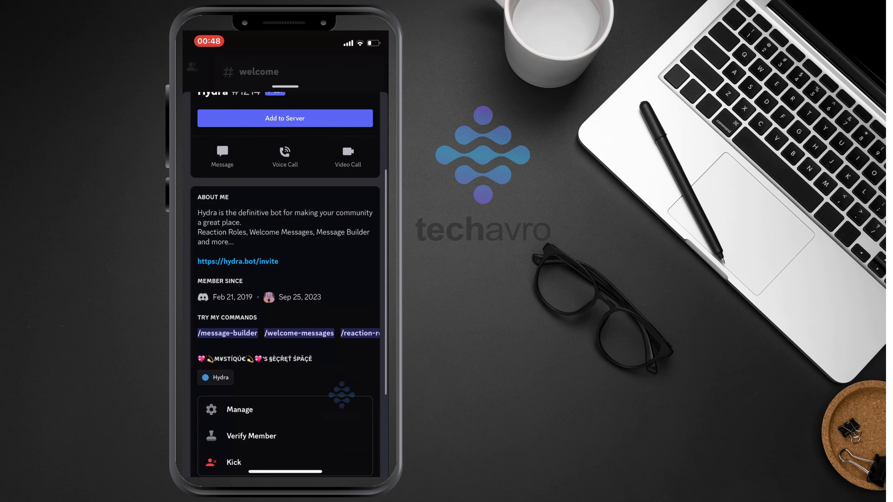
{"action": "scroll", "scroll_direction": "down", "scroll_amount": 3}
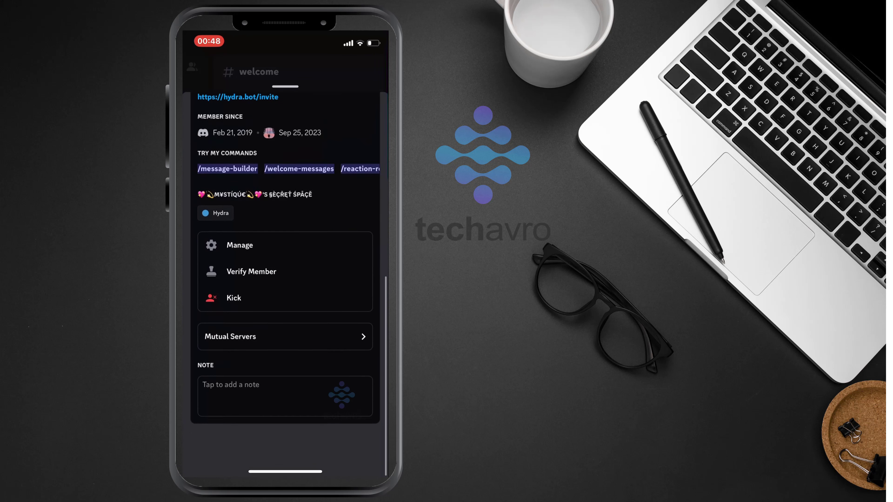
{"action": "scroll", "scroll_direction": "down", "scroll_amount": 3}
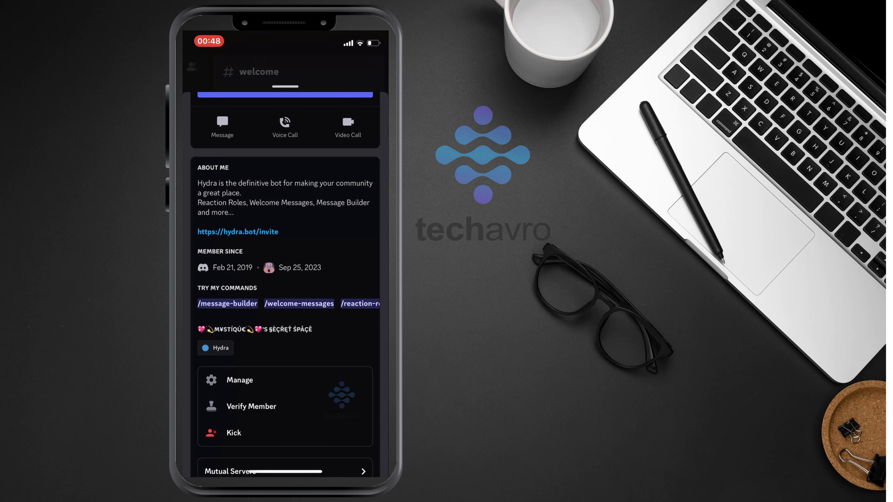
{"action": "scroll", "scroll_direction": "up", "scroll_amount": 3}
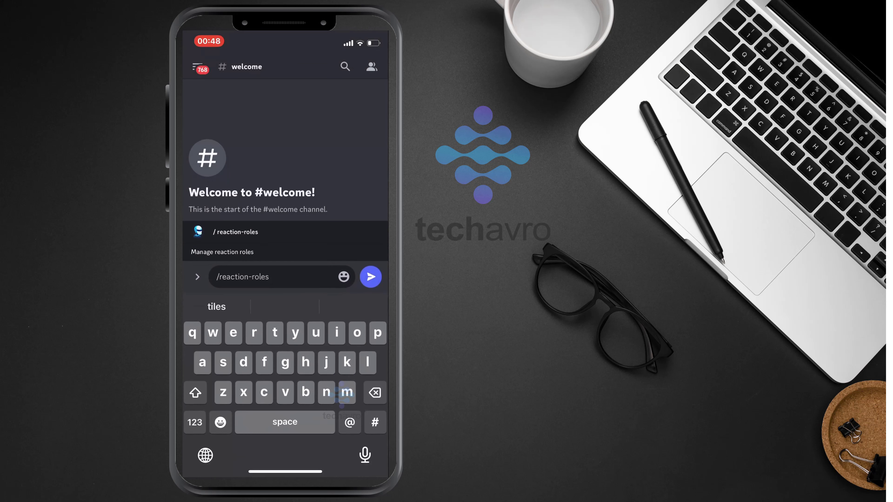
- Send Hydra's /reaction-roles command in #welcome, getting its Reaction Roles links reply, then reopen the member list
{"action": "left_click", "coordinate": [370, 277]}
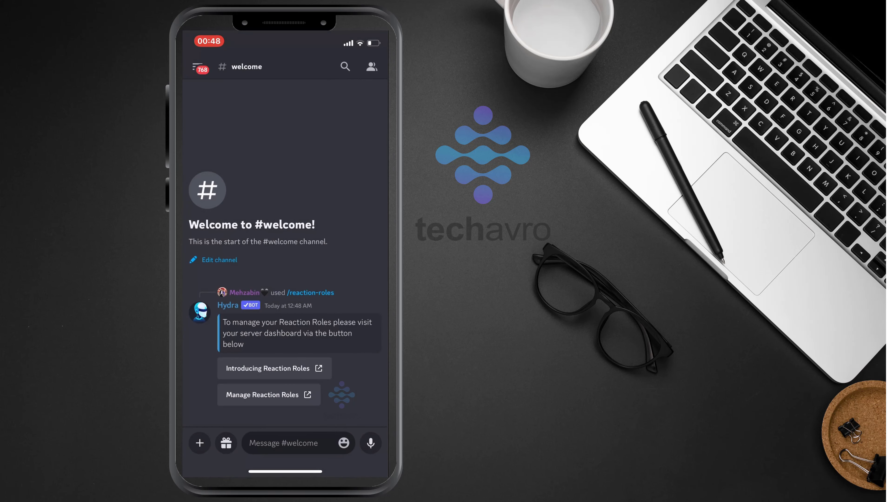
{"action": "left_click", "coordinate": [370, 66]}
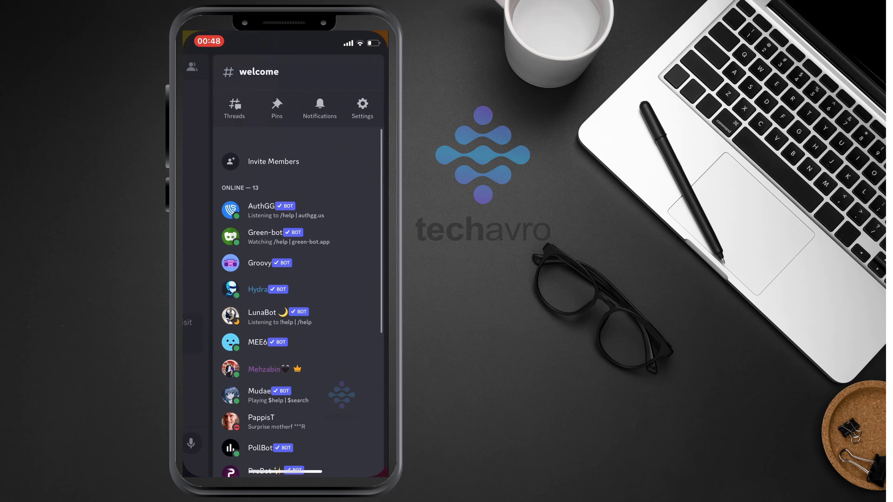